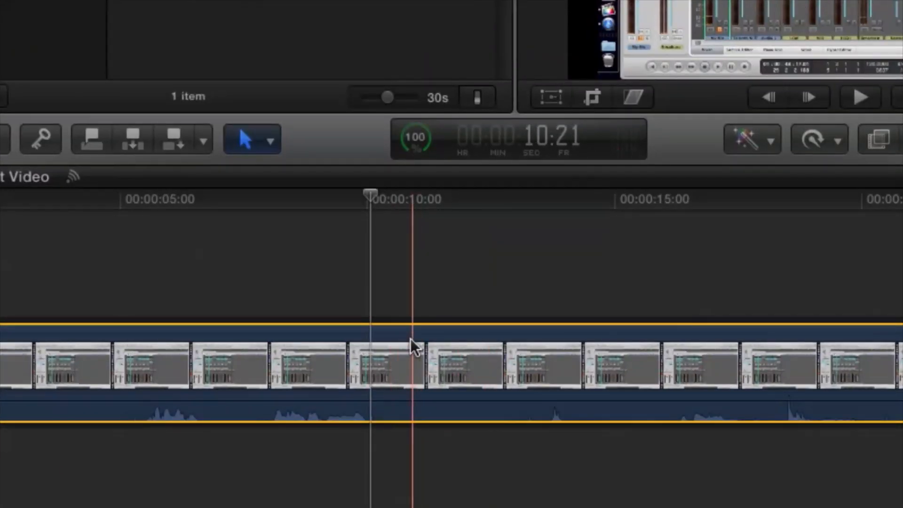
Detach the clip's audio into its own track via the timeline context menu
right_click(412, 363)
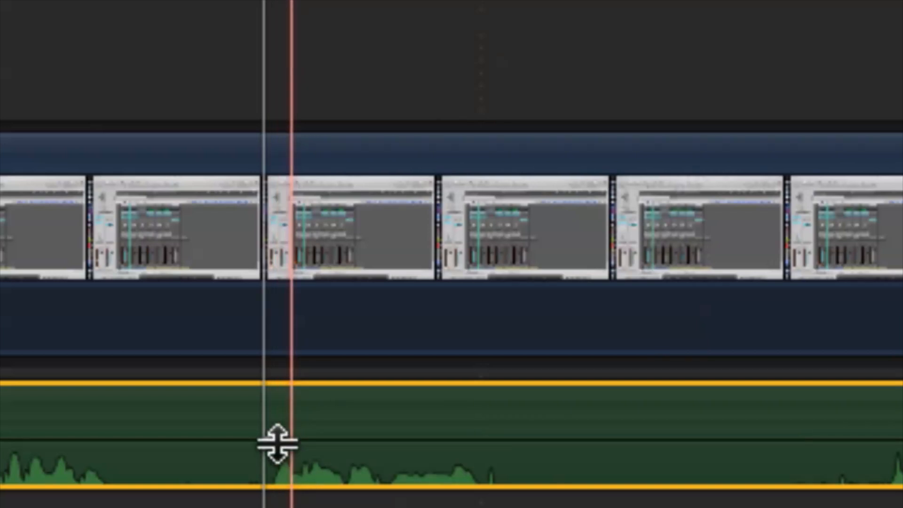
Add 0 dB volume keyframes at the start and end of the section to mute
left_click(271, 439)
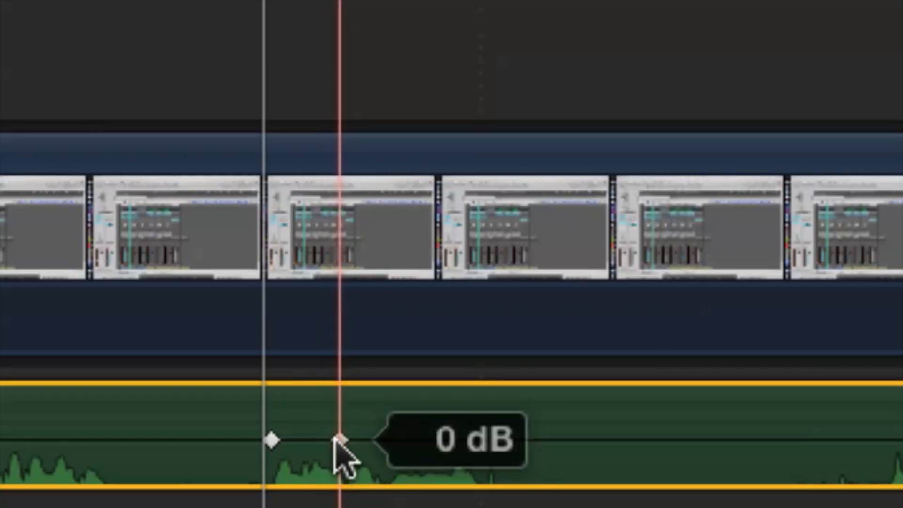
left_click_drag(339, 440, 472, 440)
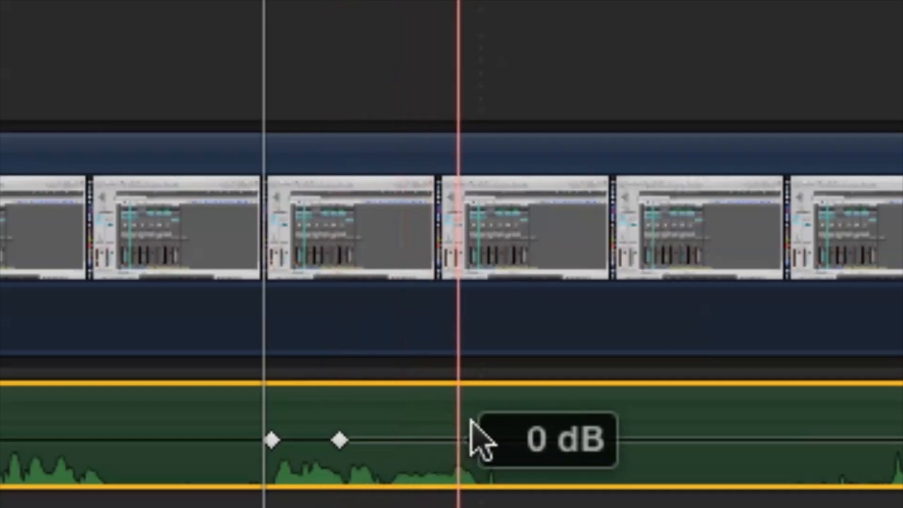
left_click(488, 440)
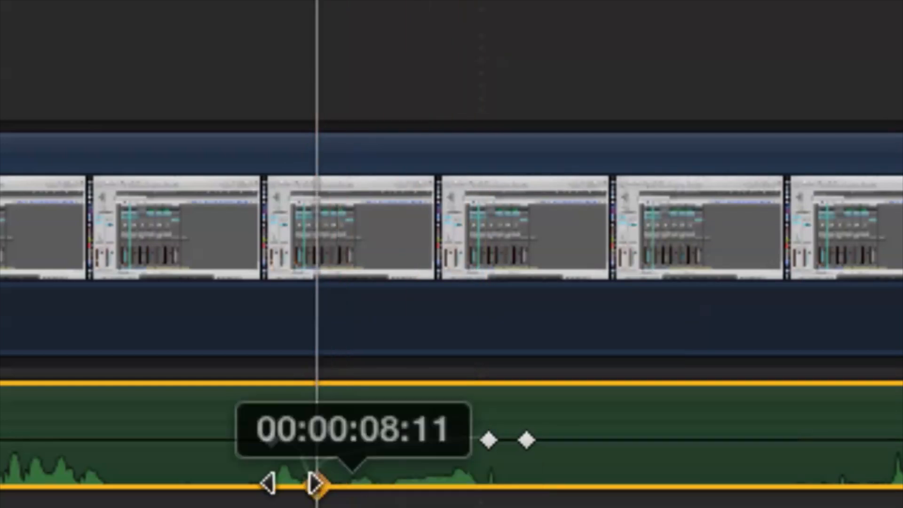
Drop the inner keyframes to -96 dB and align them with the outer ones
left_click_drag(315, 483, 279, 483)
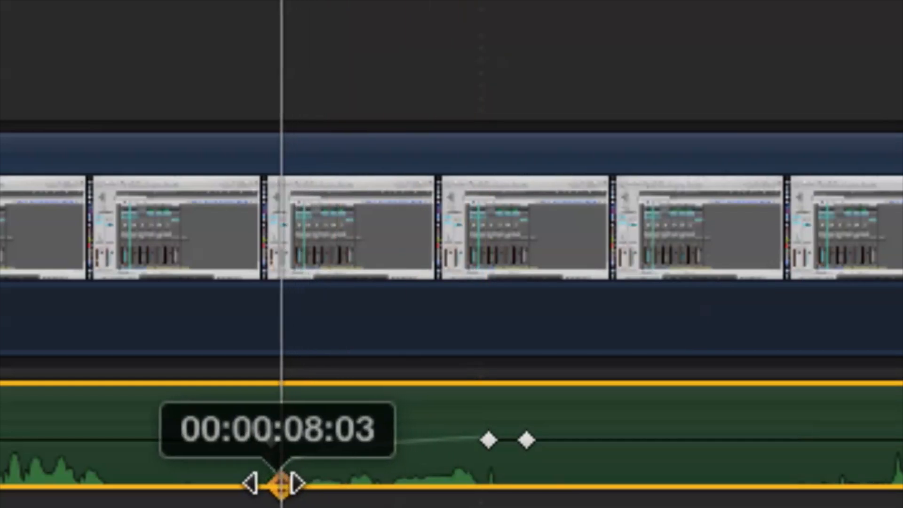
left_click_drag(275, 486, 275, 485)
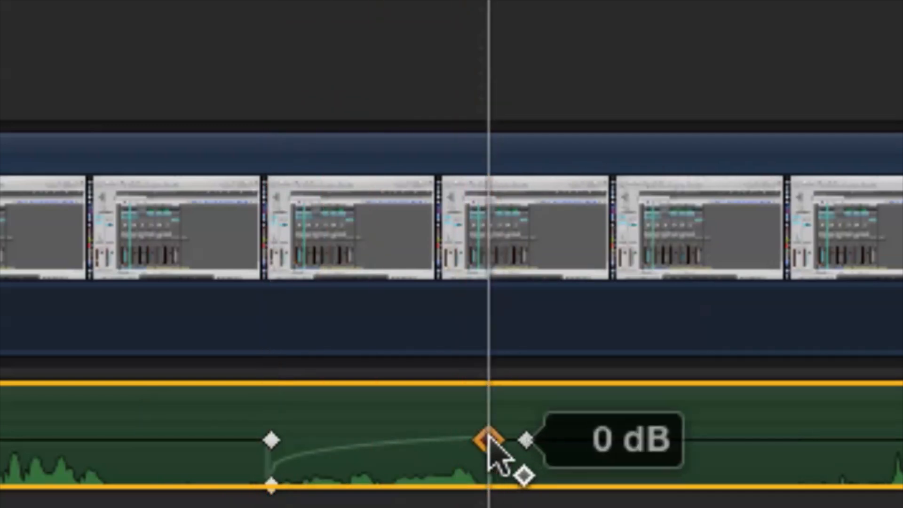
left_click_drag(487, 432, 497, 481)
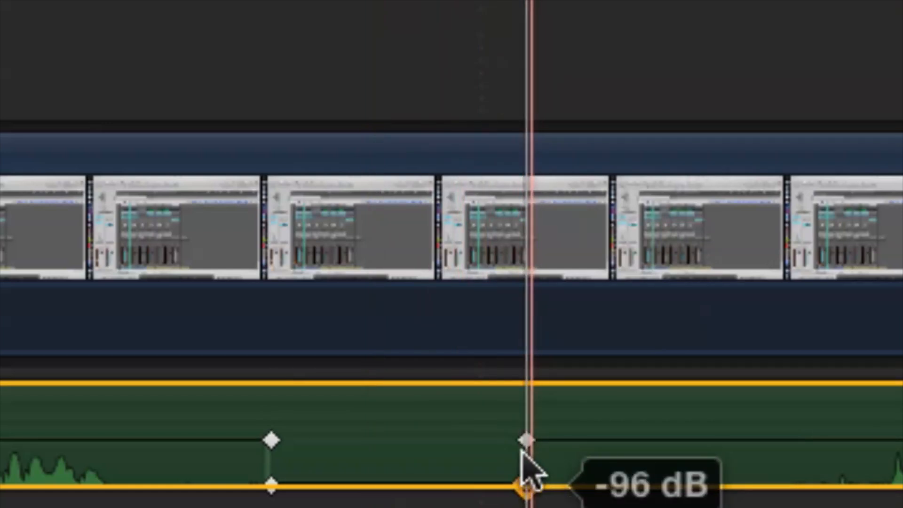
left_click_drag(525, 486, 525, 440)
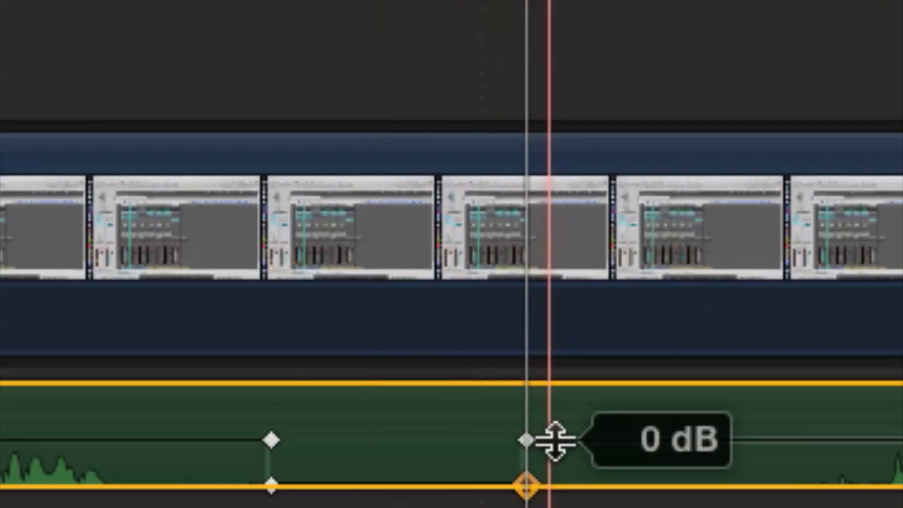